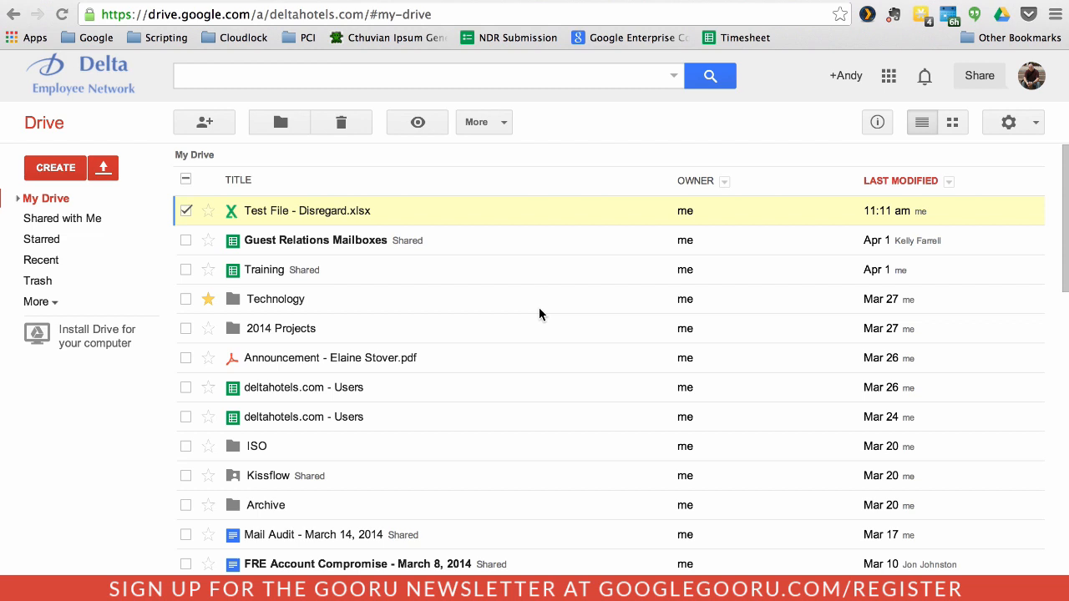
{"action": "mouse_move", "coordinate": [481, 251]}
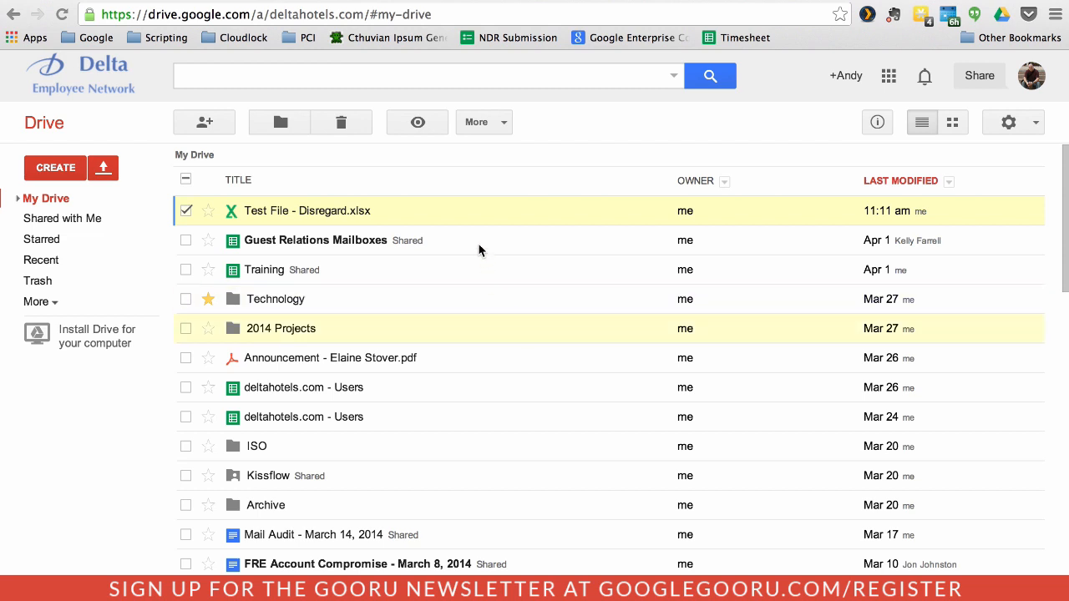
{"action": "mouse_move", "coordinate": [455, 219]}
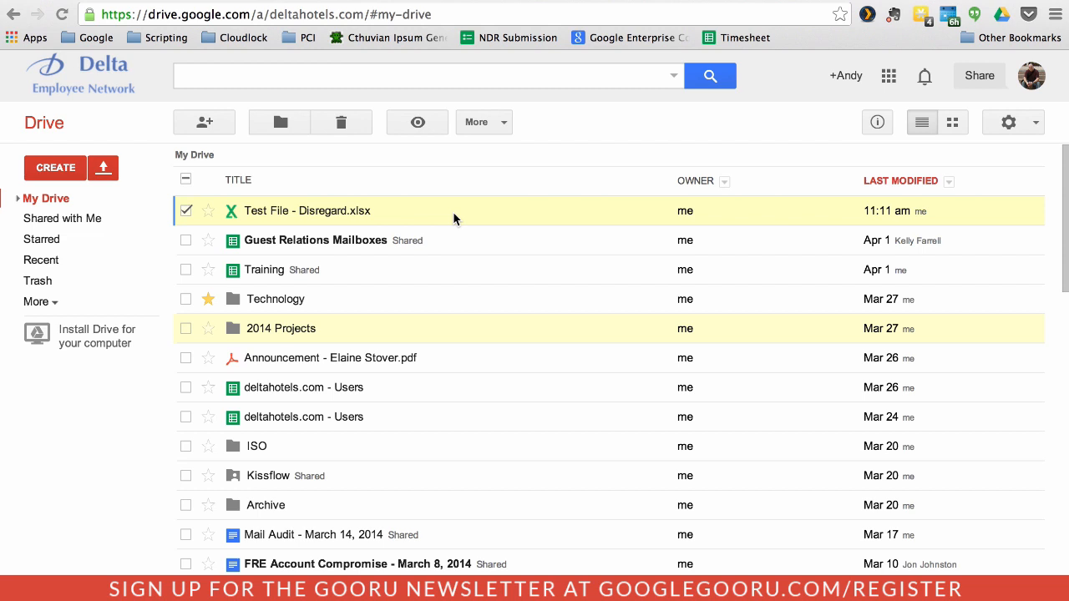
{"action": "mouse_move", "coordinate": [263, 209]}
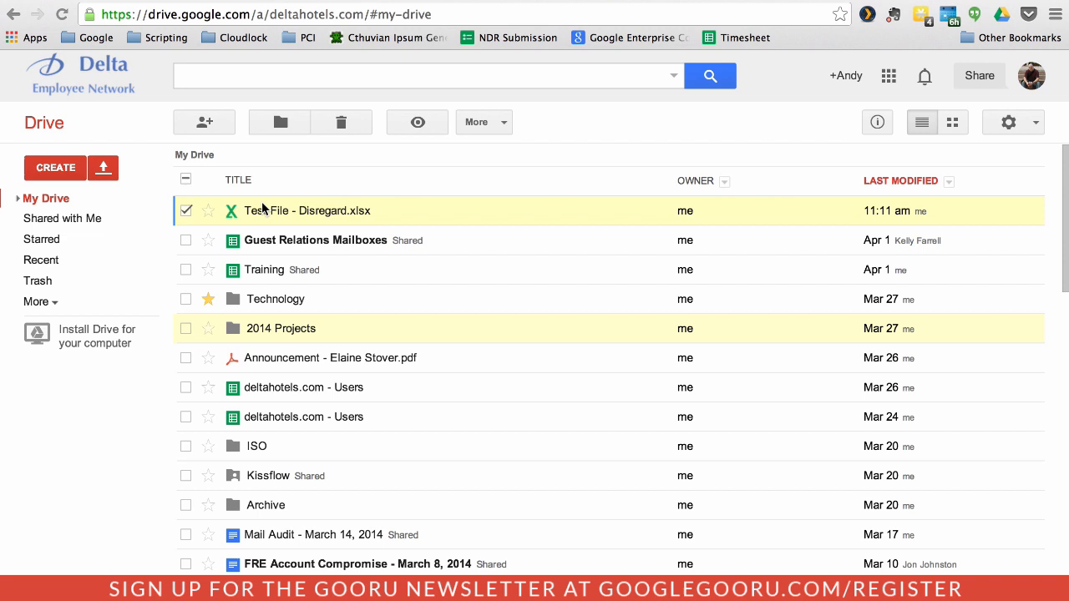
{"action": "mouse_move", "coordinate": [230, 224]}
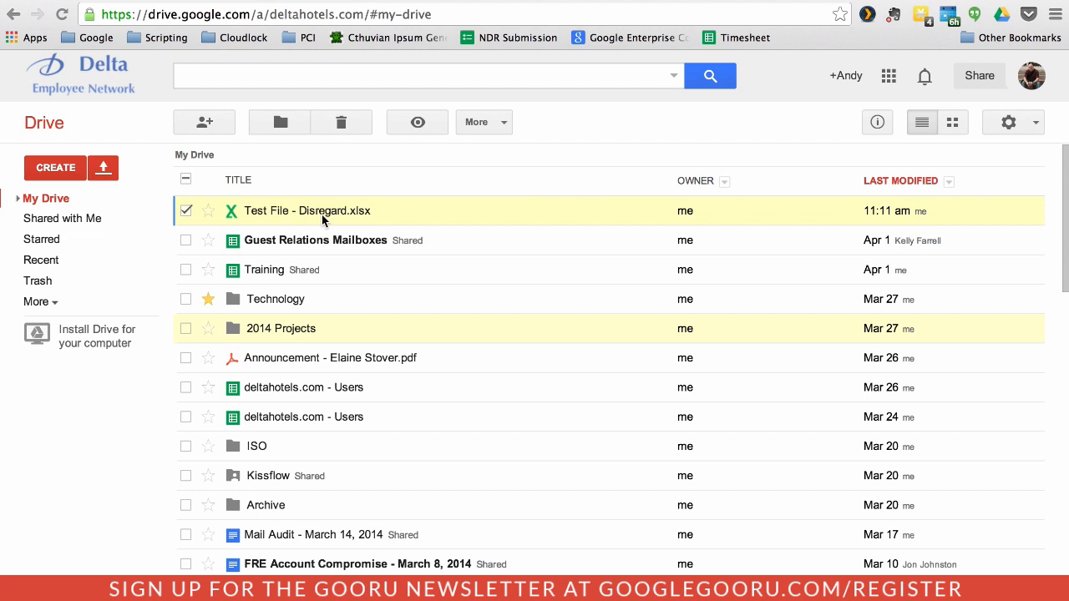
{"action": "mouse_move", "coordinate": [445, 260]}
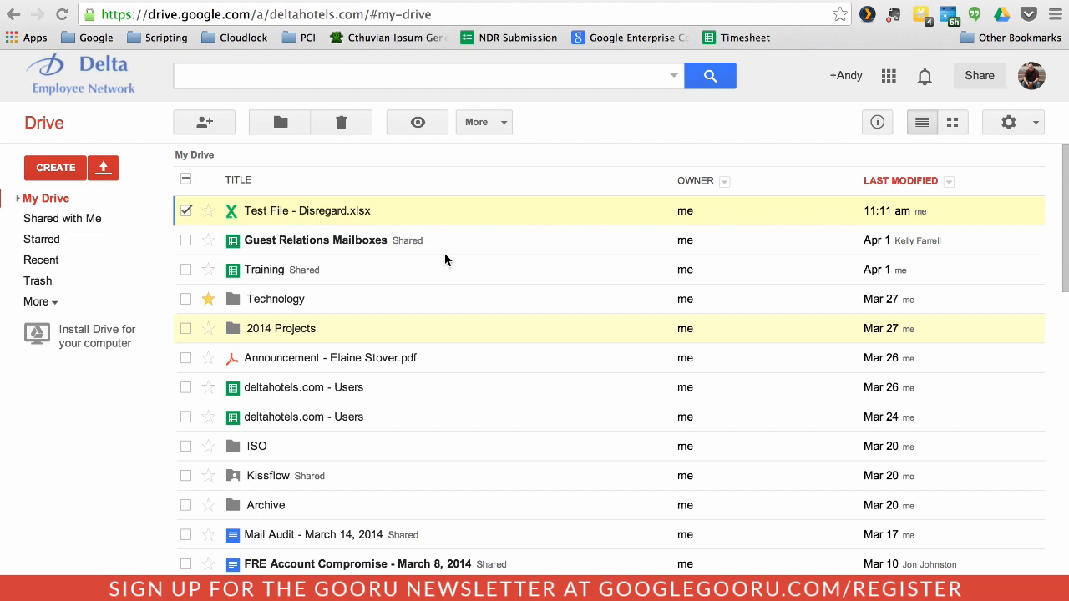
{"action": "mouse_move", "coordinate": [424, 210]}
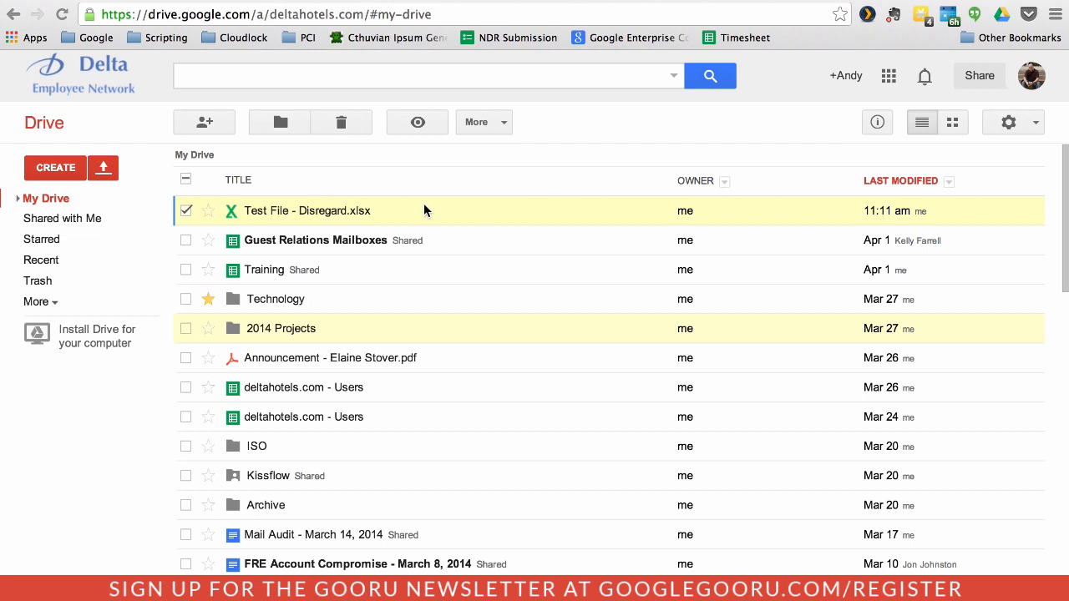
{"action": "mouse_move", "coordinate": [415, 216]}
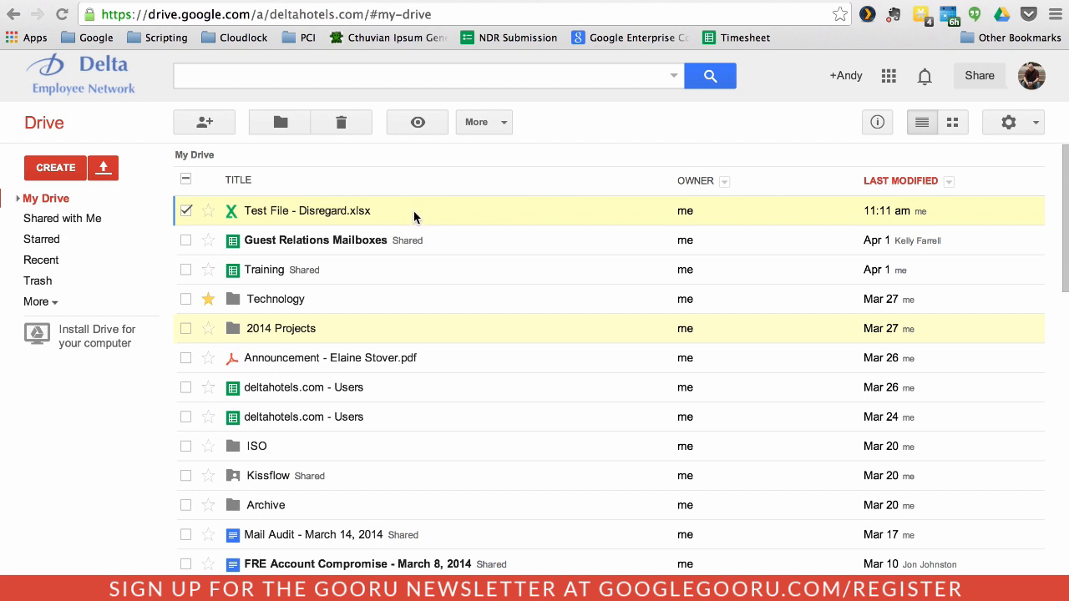
- Open Manage revisions for Test File - Disregard.xlsx from its context menu
{"action": "right_click", "coordinate": [307, 211]}
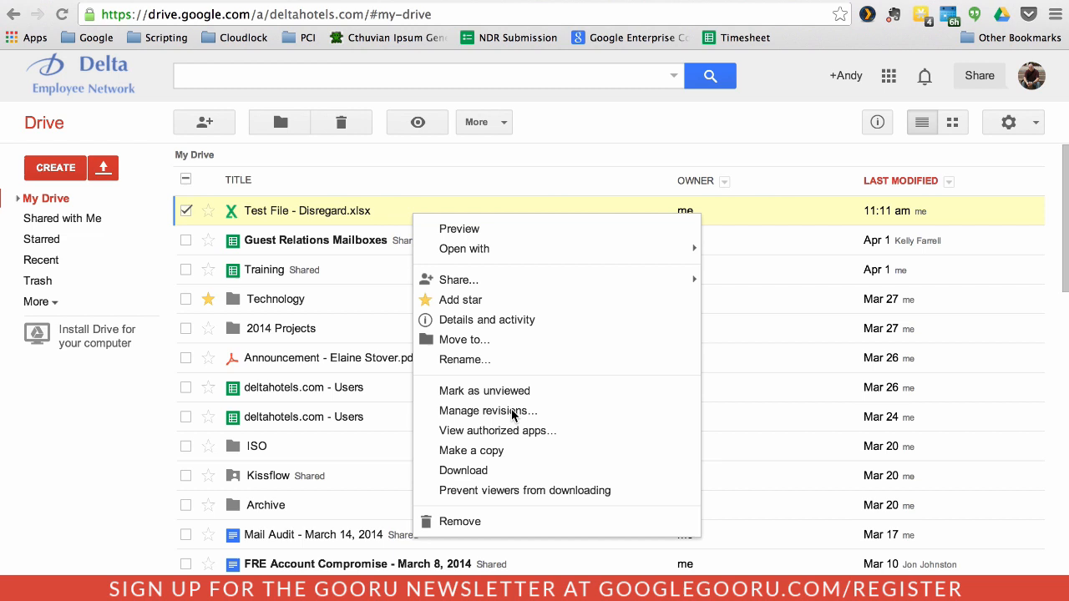
{"action": "left_click", "coordinate": [489, 410]}
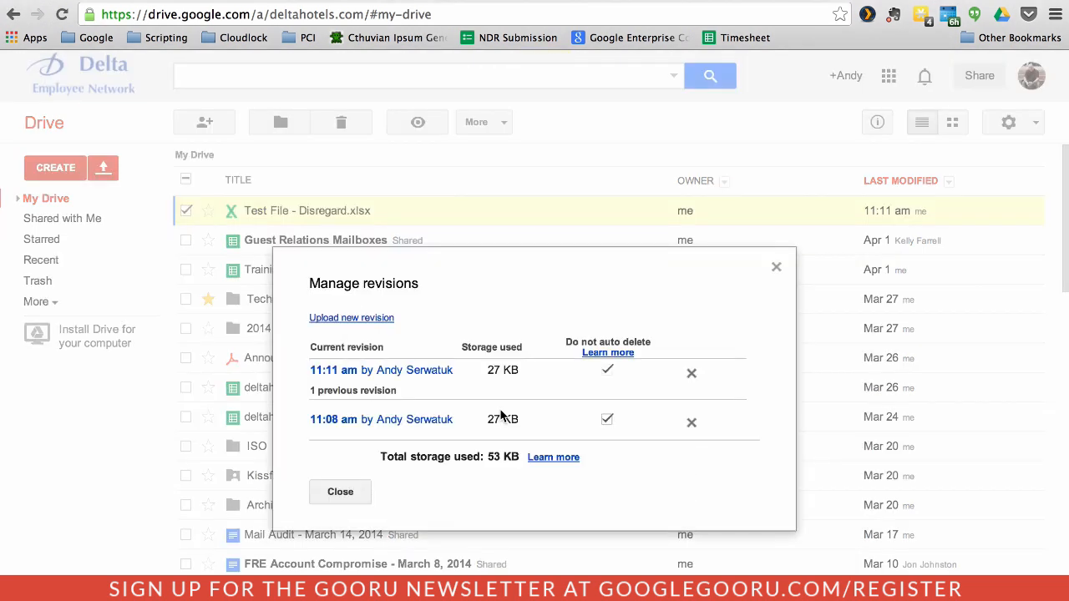
{"action": "mouse_move", "coordinate": [381, 419]}
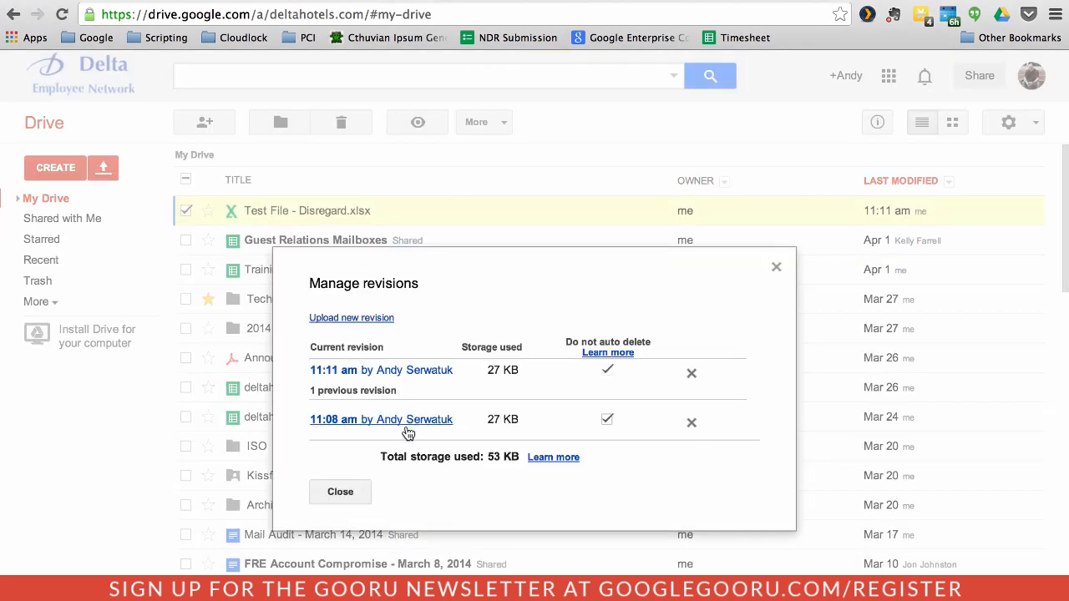
{"action": "mouse_move", "coordinate": [381, 370]}
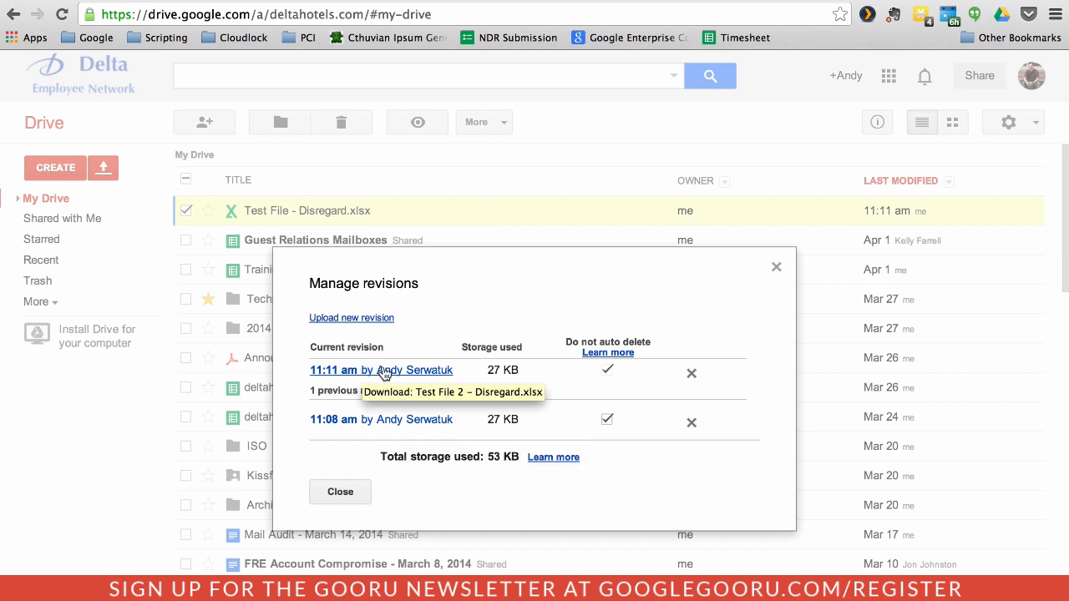
{"action": "mouse_move", "coordinate": [379, 324]}
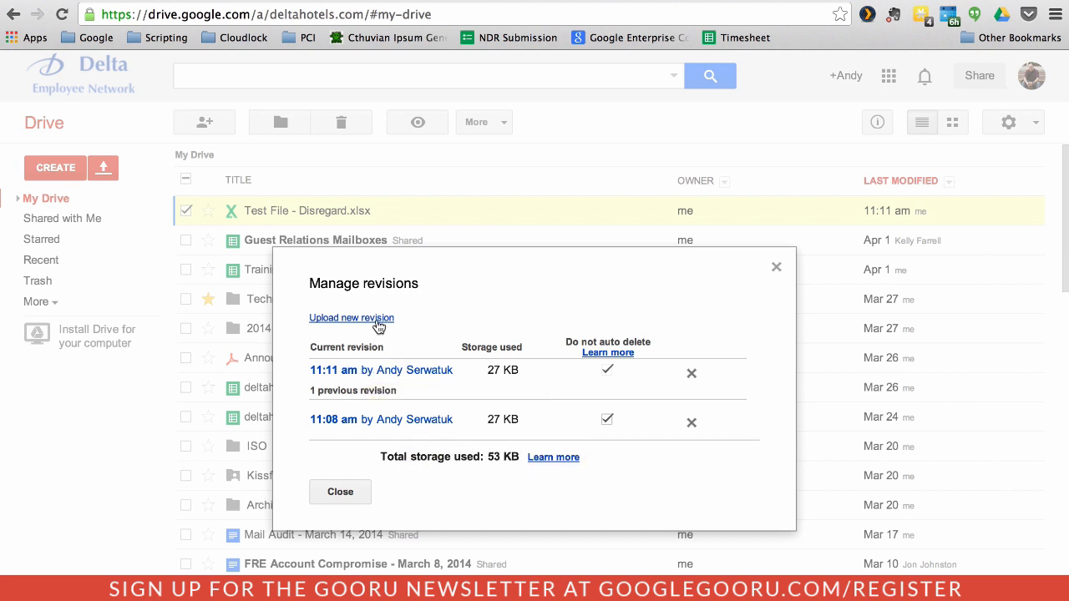
- Upload Test File 2 - Disregard from the Desktop as a new revision
{"action": "left_click", "coordinate": [351, 317]}
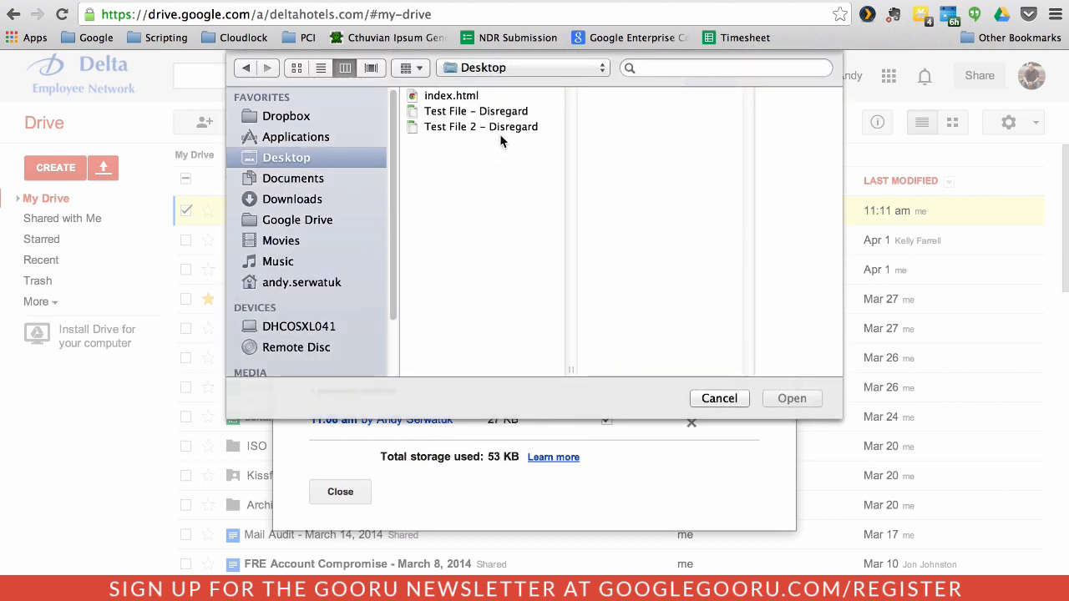
{"action": "left_click", "coordinate": [480, 126]}
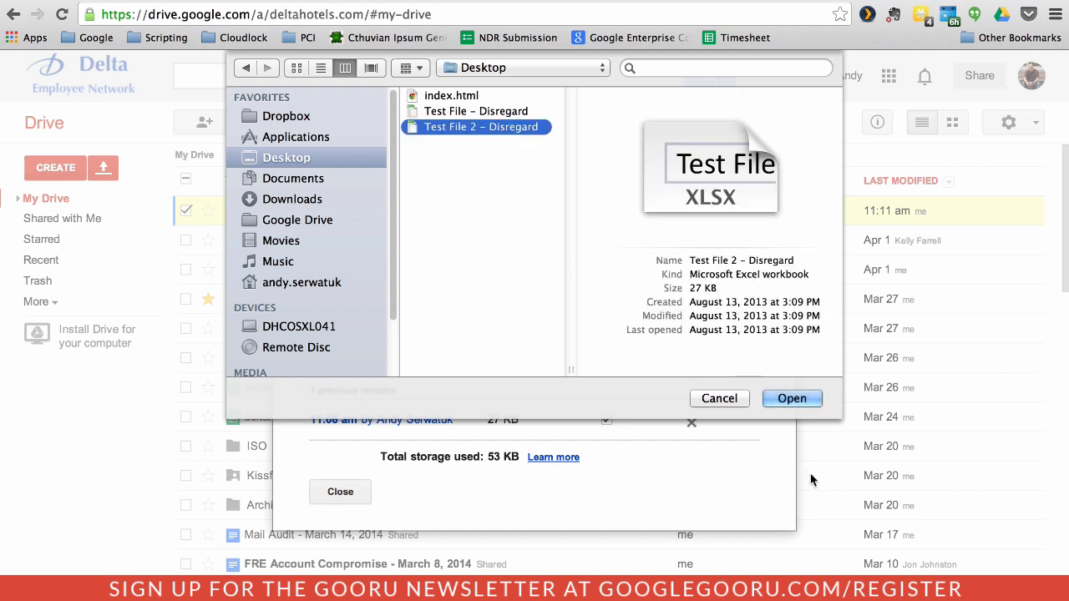
{"action": "left_click", "coordinate": [792, 399]}
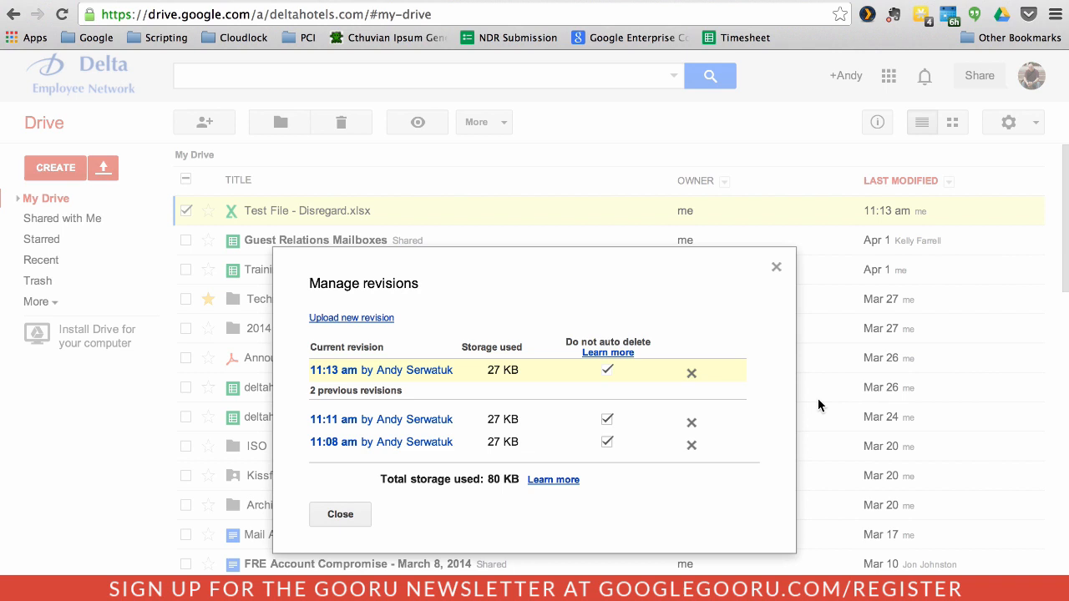
{"action": "mouse_move", "coordinate": [381, 442]}
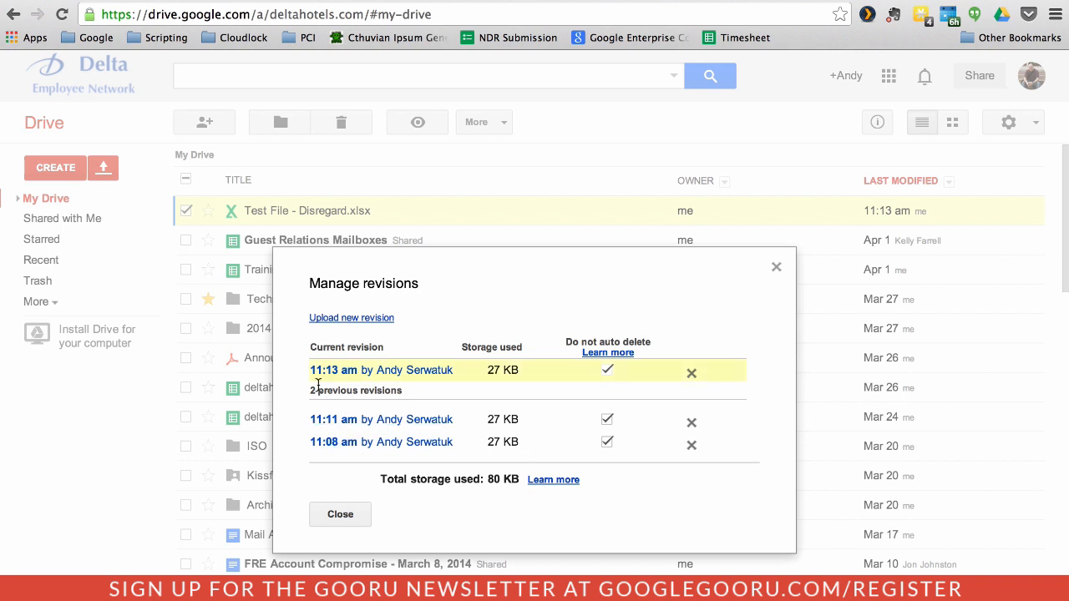
{"action": "mouse_move", "coordinate": [381, 370]}
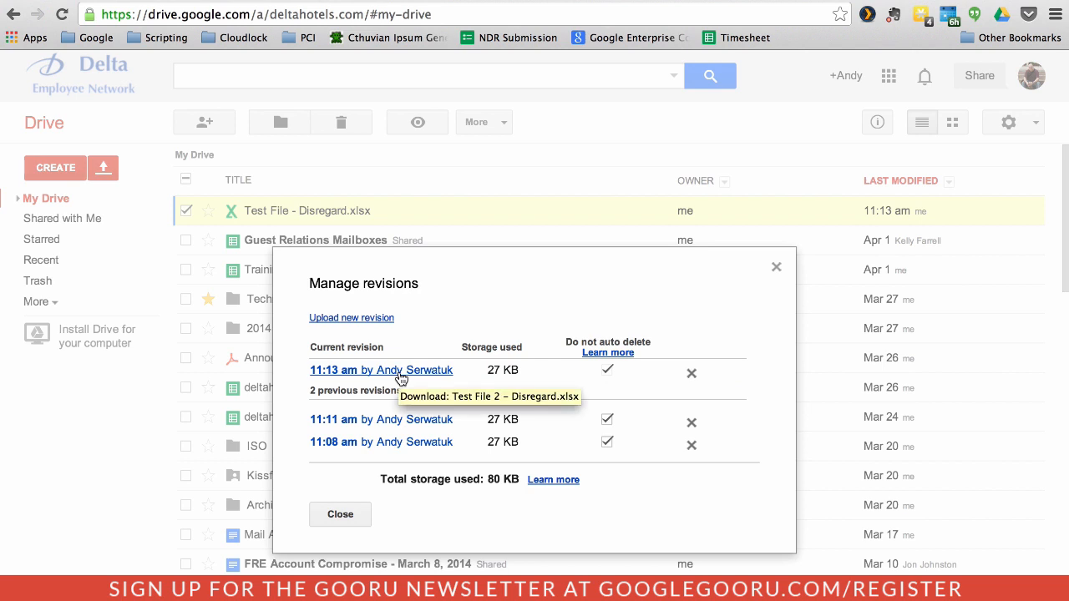
{"action": "mouse_move", "coordinate": [351, 390]}
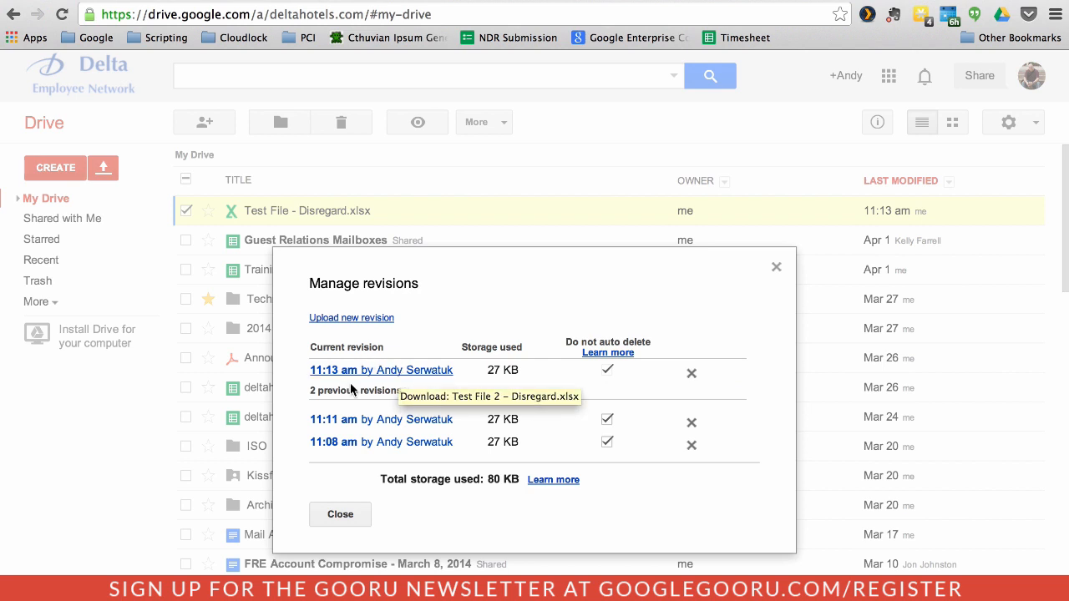
{"action": "mouse_move", "coordinate": [381, 370]}
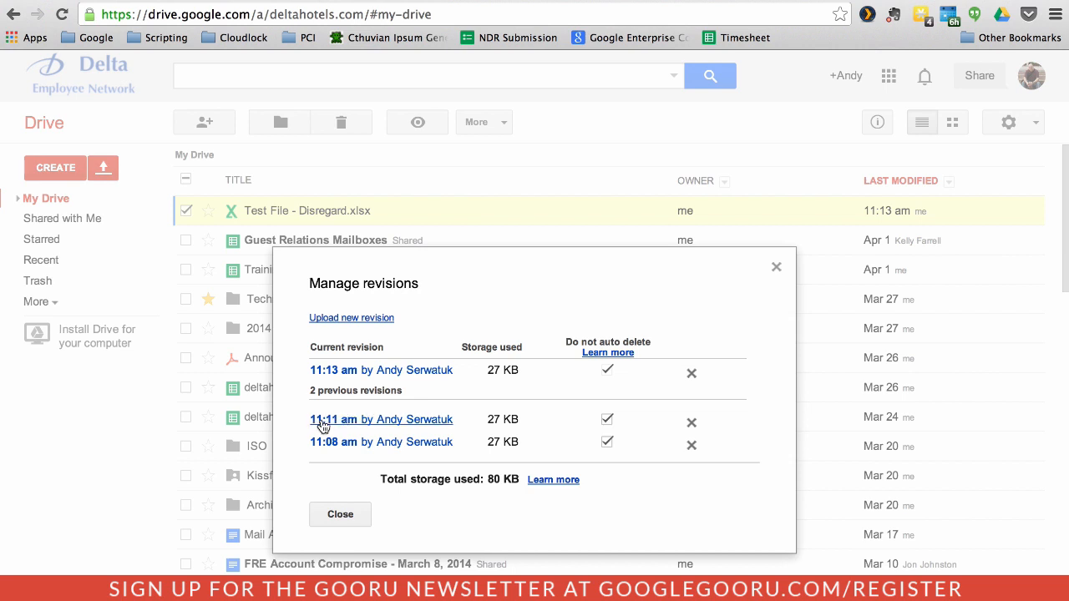
{"action": "mouse_move", "coordinate": [332, 419]}
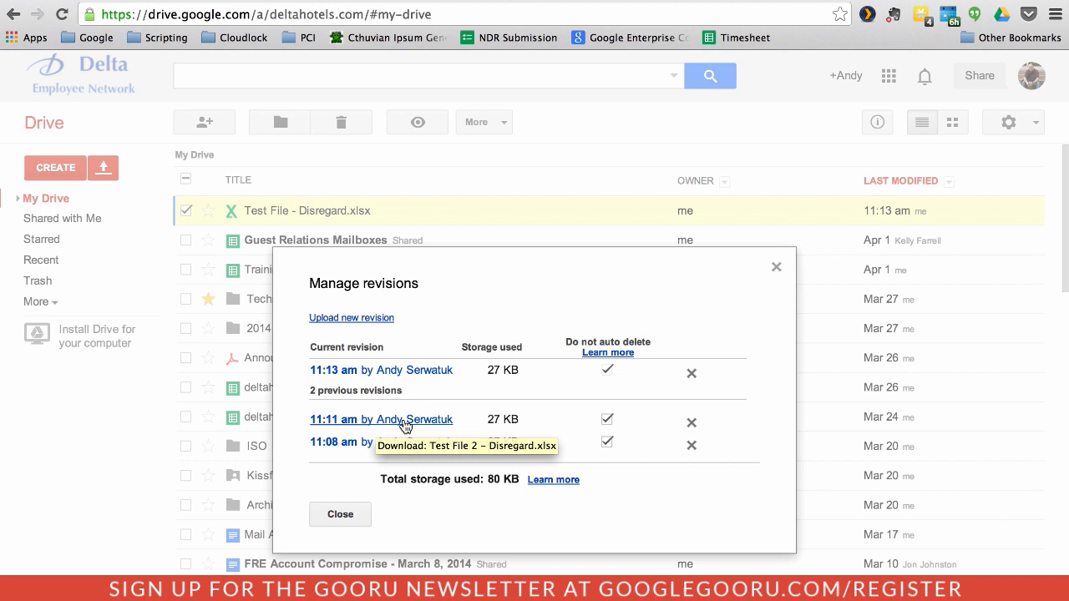
{"action": "mouse_move", "coordinate": [696, 433]}
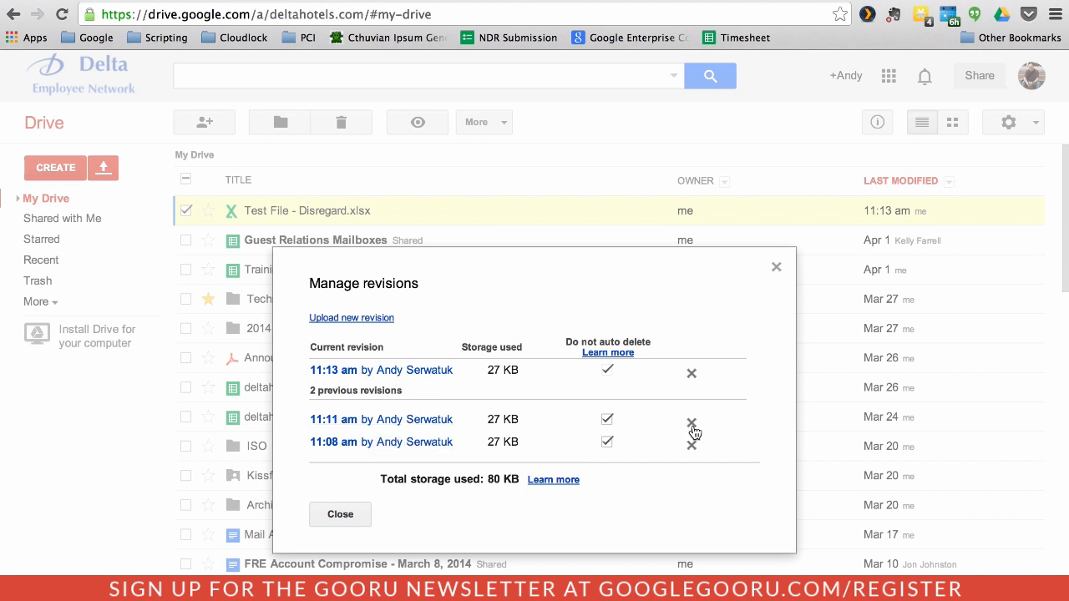
- Delete the 11:11 am revision, leaving only the 11:08 am previous revision
{"action": "left_click", "coordinate": [692, 422]}
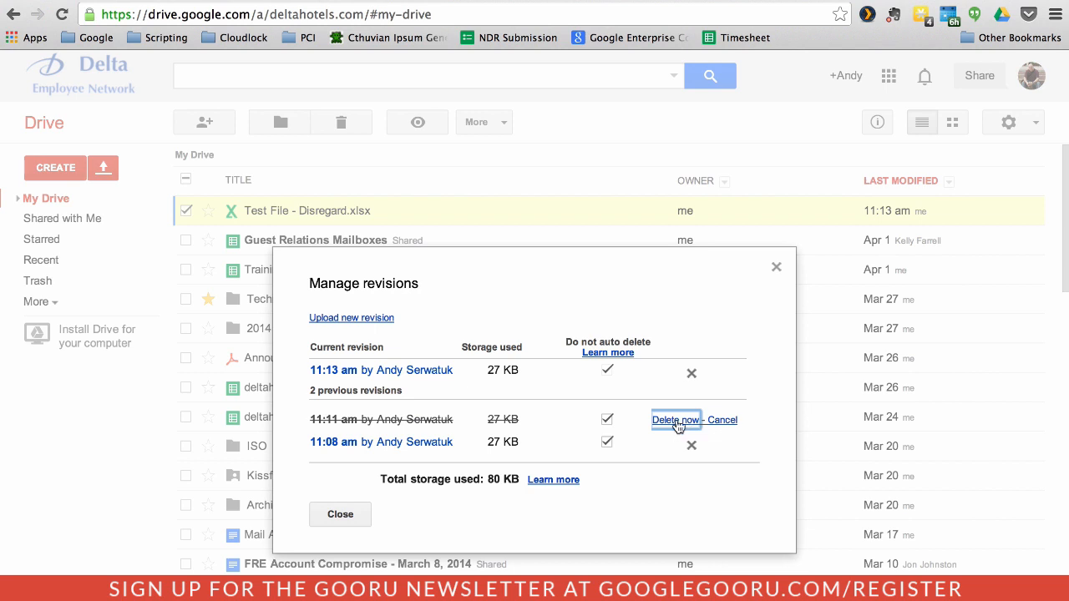
{"action": "left_click", "coordinate": [674, 419]}
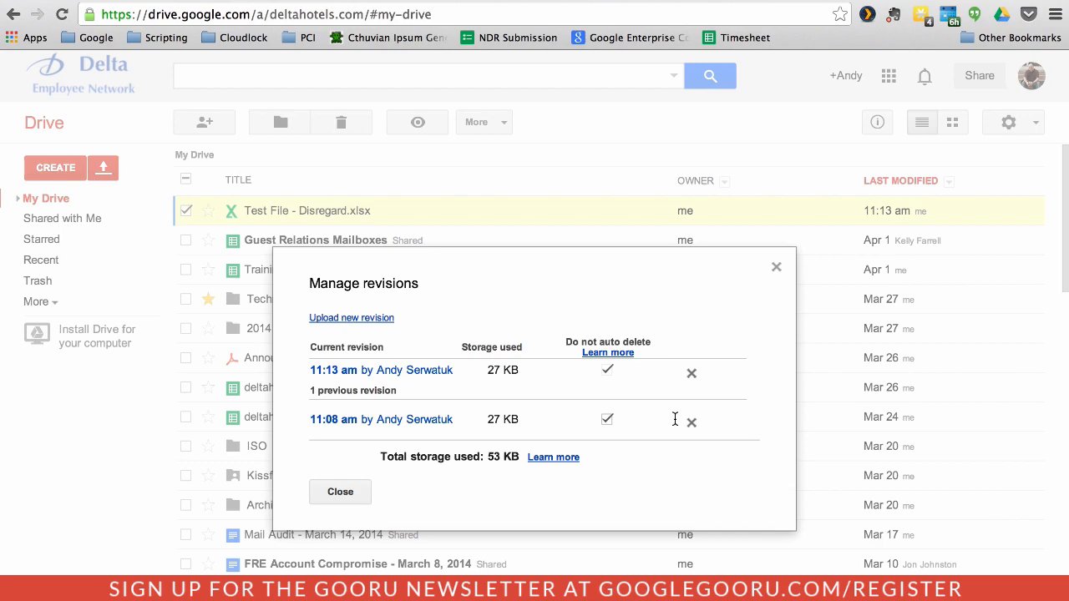
{"action": "mouse_move", "coordinate": [451, 428]}
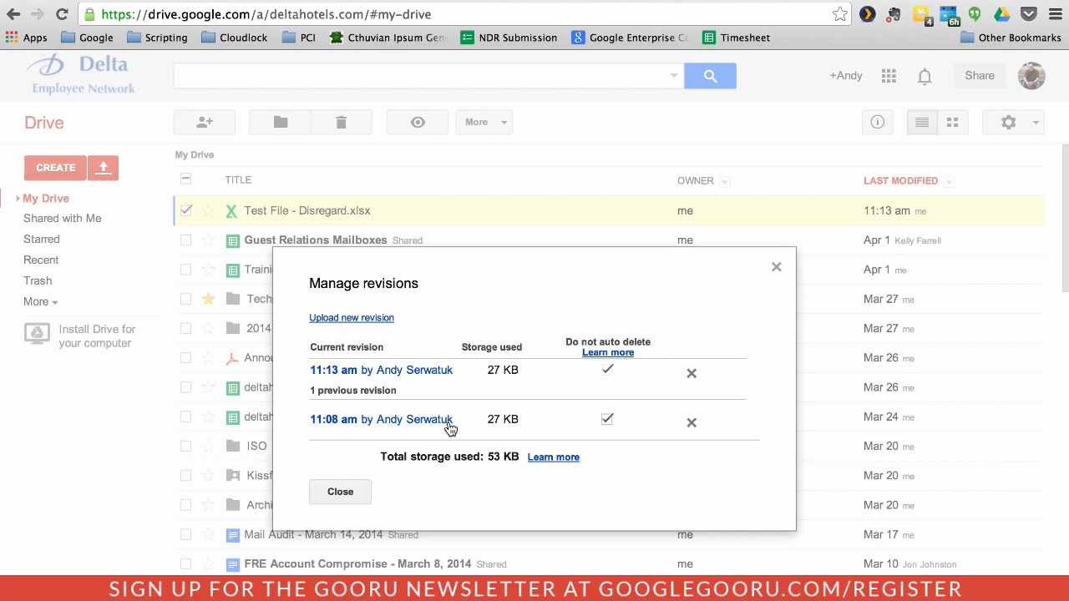
{"action": "mouse_move", "coordinate": [381, 419]}
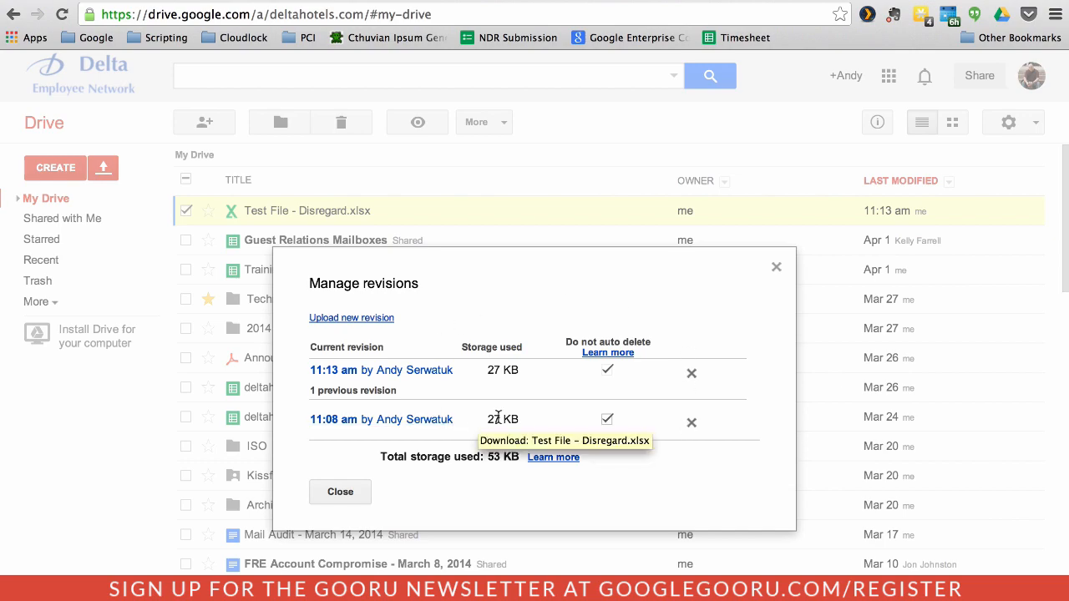